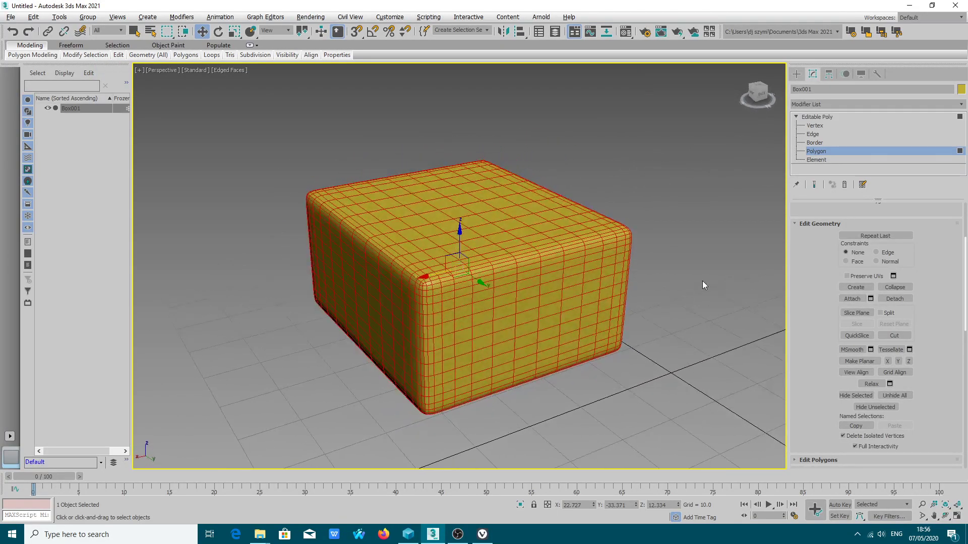
Orbit around the rounded box, then apply Unwrap UVW from the modifier list.
{"action": "left_click_drag", "start_coordinate": [703, 284], "coordinate": [378, 358]}
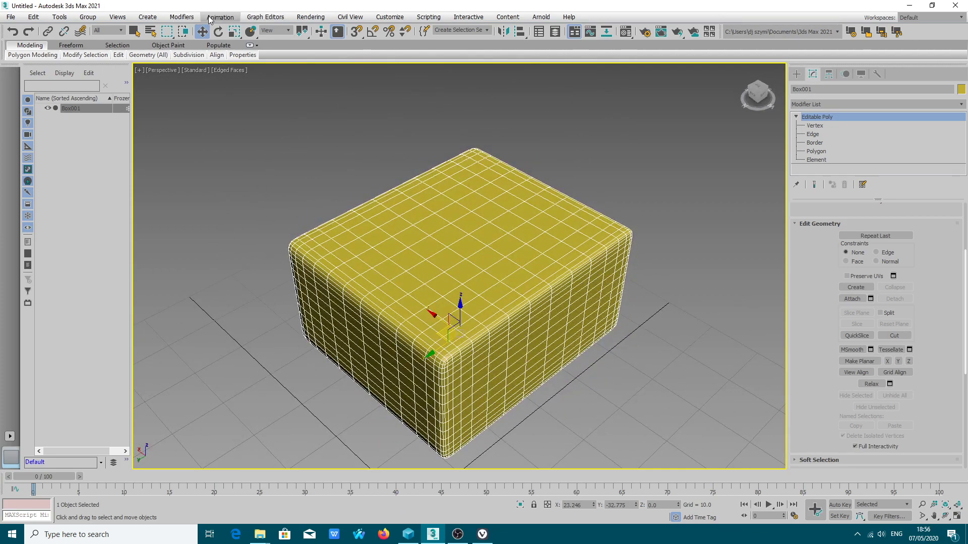
{"action": "mouse_move", "coordinate": [270, 11]}
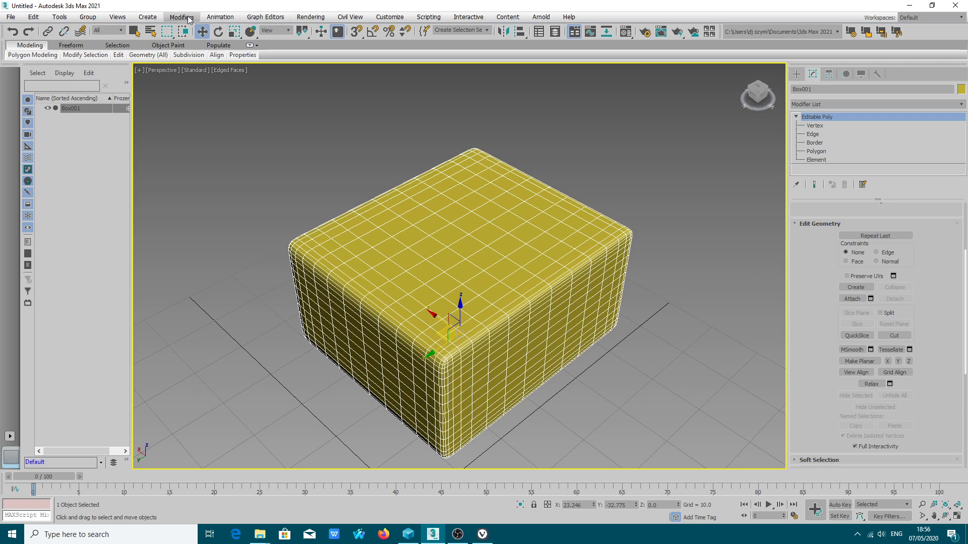
{"action": "mouse_move", "coordinate": [181, 17]}
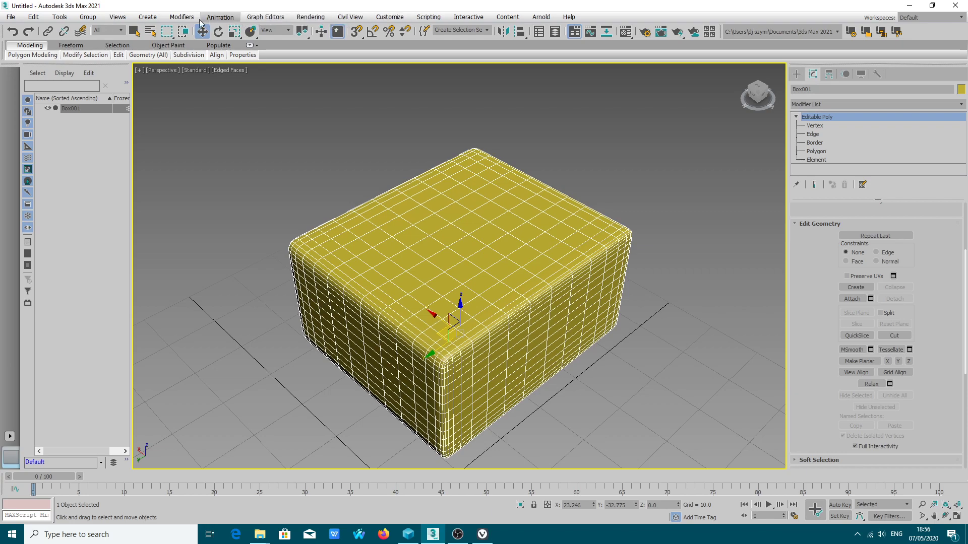
{"action": "left_click", "coordinate": [181, 17]}
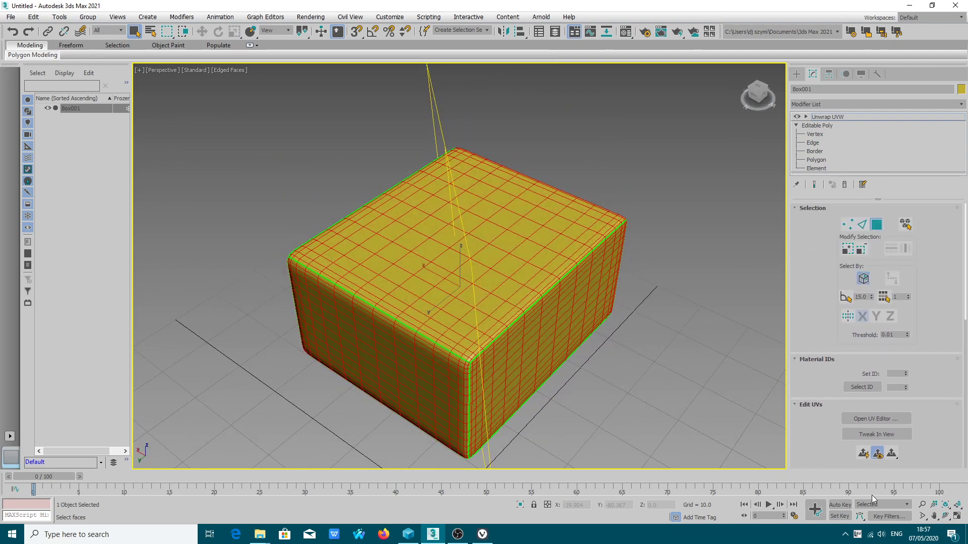
Uncheck Map Seams under Configure and switch Unwrap UVW to Edge level.
{"action": "left_click", "coordinate": [828, 116]}
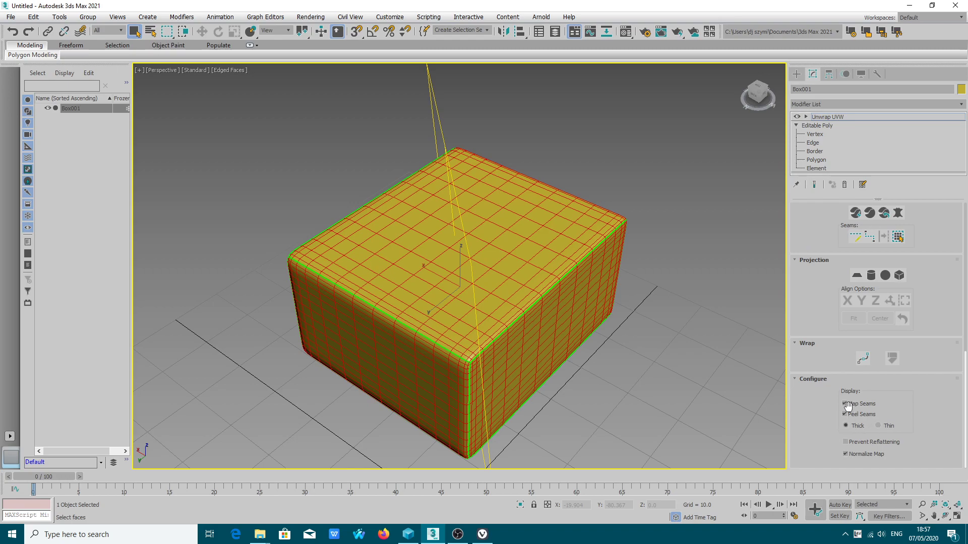
{"action": "left_click", "coordinate": [844, 404]}
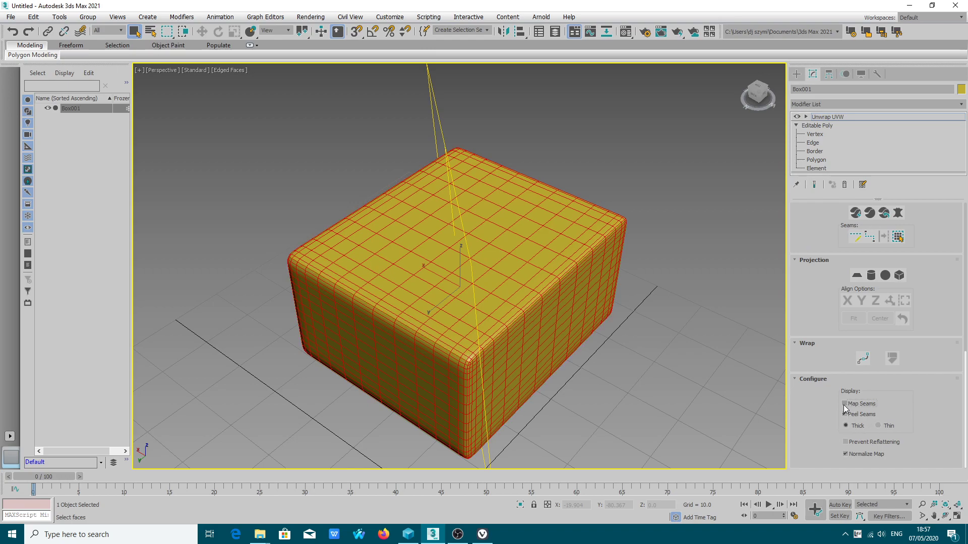
{"action": "left_click", "coordinate": [825, 142]}
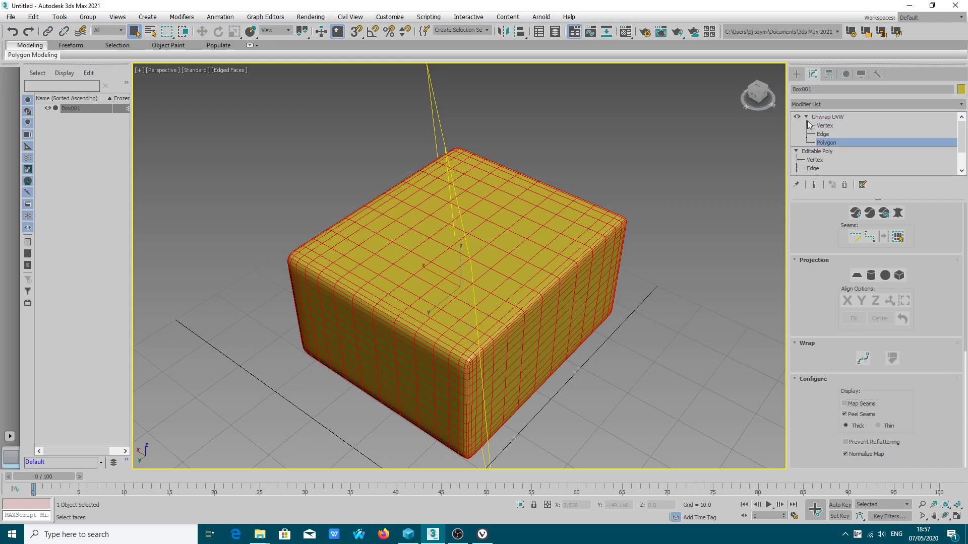
{"action": "left_click", "coordinate": [822, 134]}
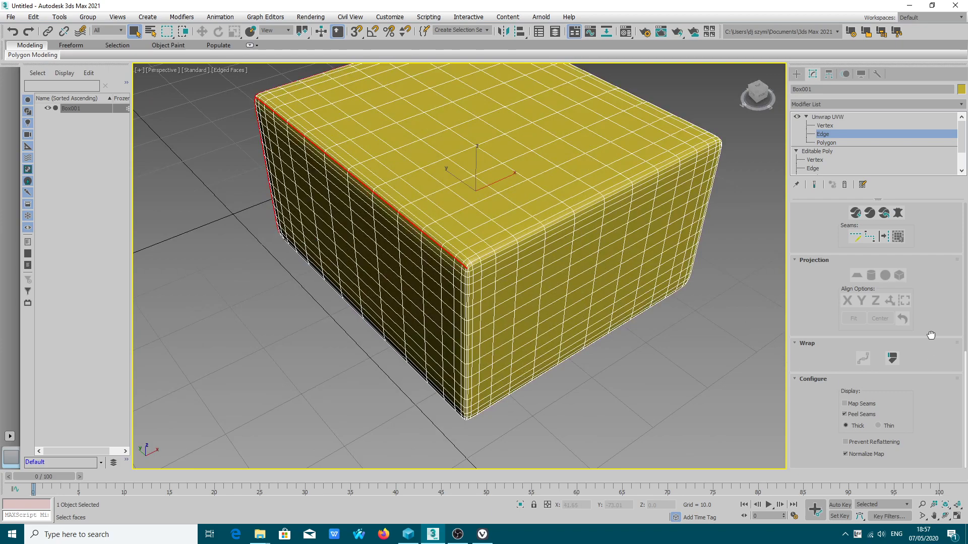
{"action": "mouse_move", "coordinate": [884, 236]}
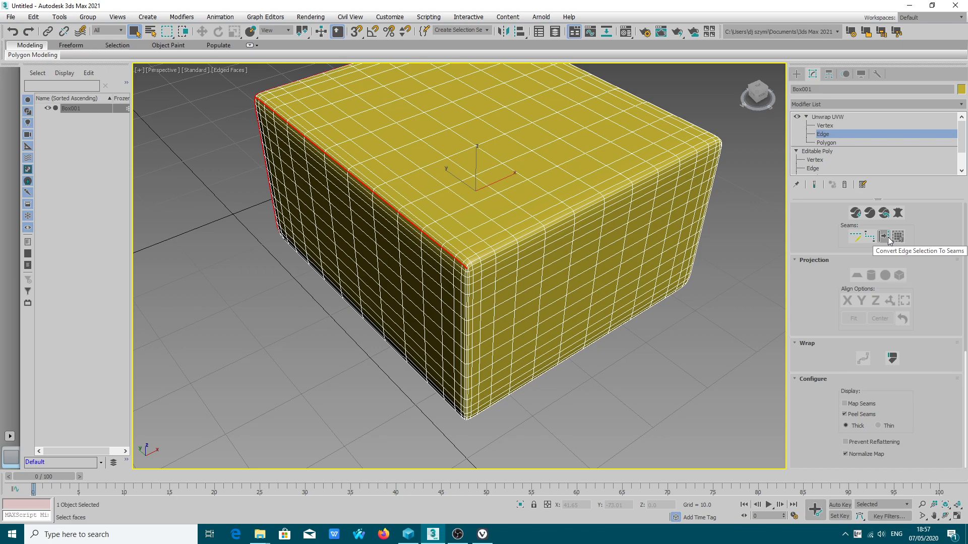
{"action": "mouse_move", "coordinate": [882, 237]}
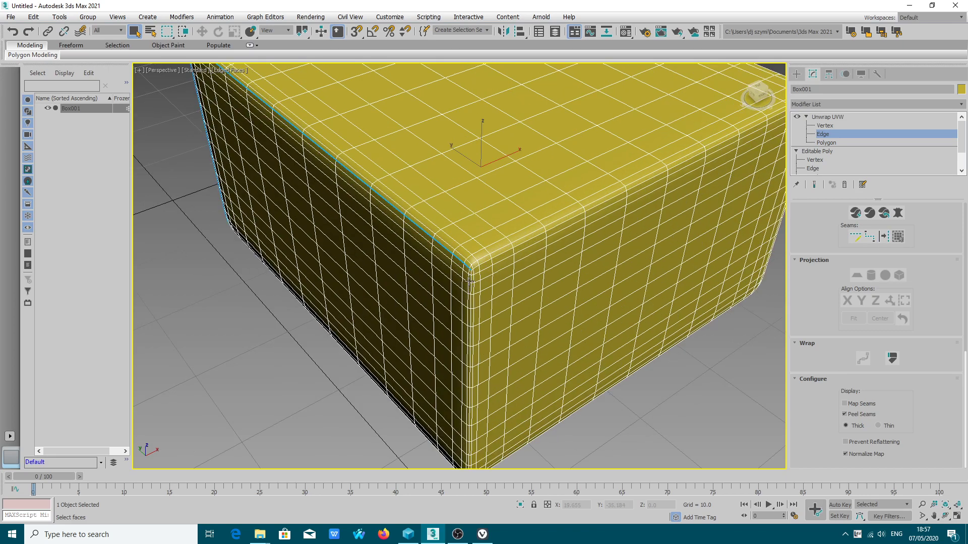
Convert the selected rim and corner edges into peel seams.
{"action": "left_click", "coordinate": [472, 262]}
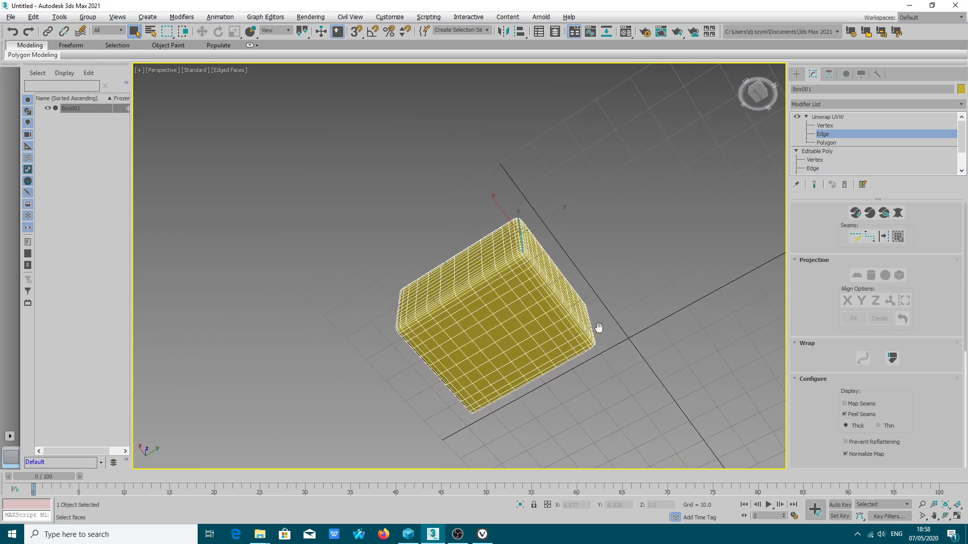
Orbit to inspect the top rim and corner seams, then select all faces at Polygon level.
{"action": "left_click_drag", "start_coordinate": [598, 327], "coordinate": [768, 368]}
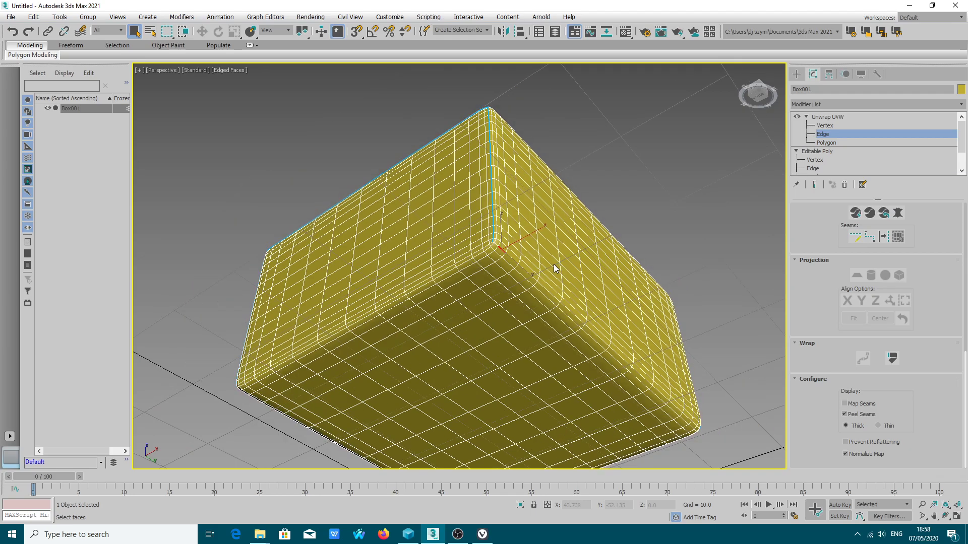
{"action": "left_click_drag", "start_coordinate": [554, 268], "coordinate": [544, 251]}
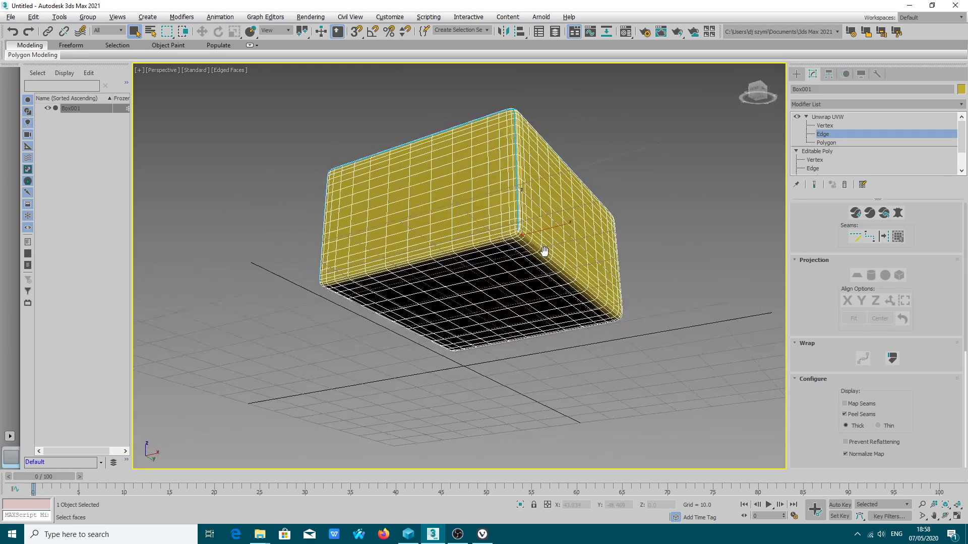
{"action": "left_click_drag", "start_coordinate": [543, 251], "coordinate": [512, 280]}
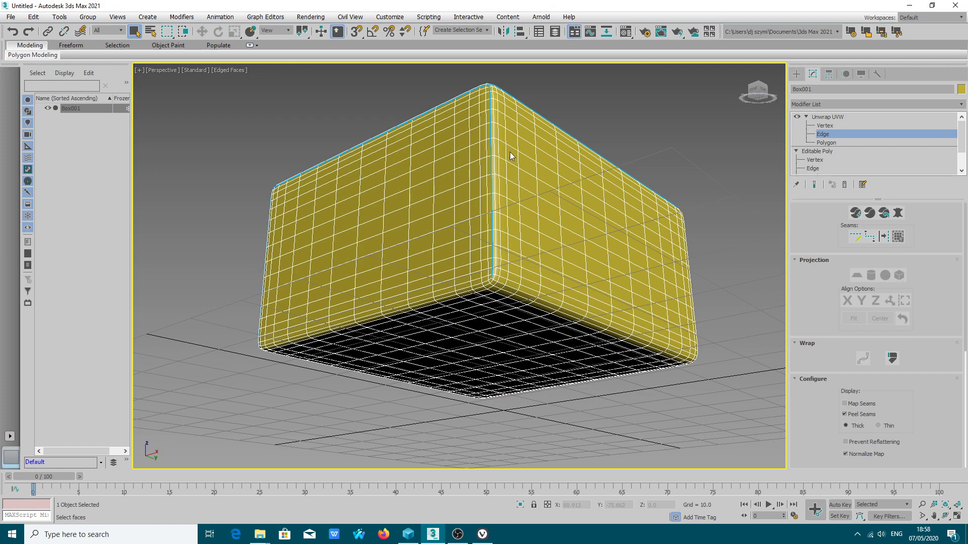
{"action": "mouse_move", "coordinate": [490, 104]}
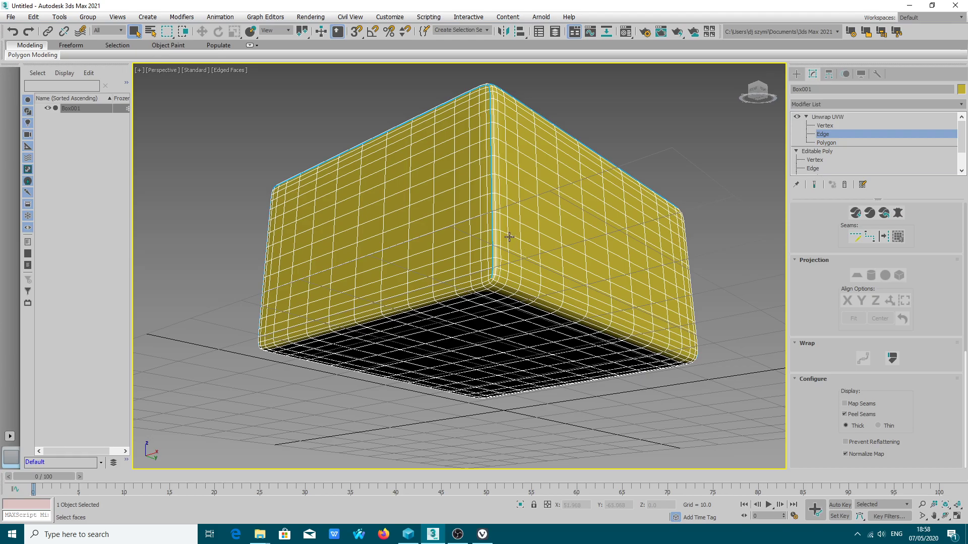
{"action": "left_click_drag", "start_coordinate": [509, 236], "coordinate": [528, 361]}
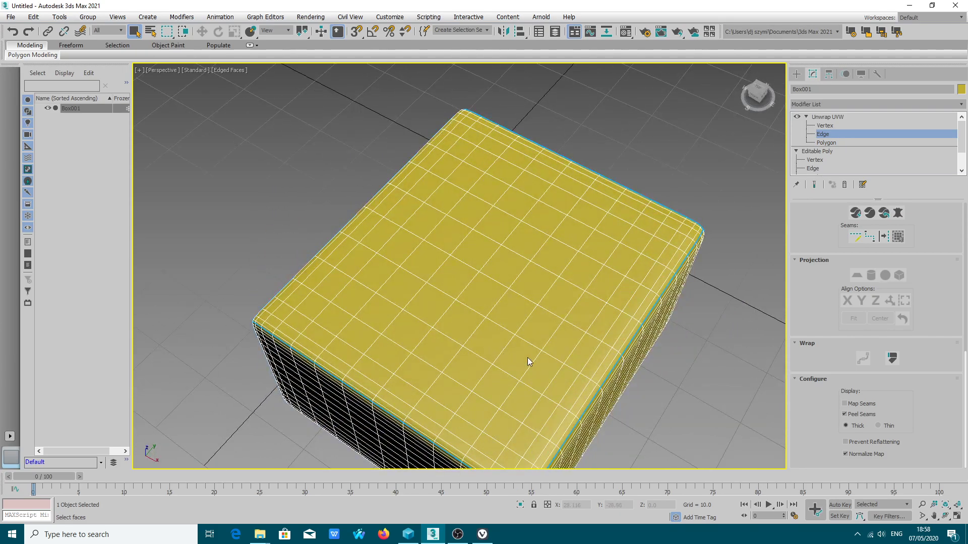
{"action": "left_click", "coordinate": [825, 143]}
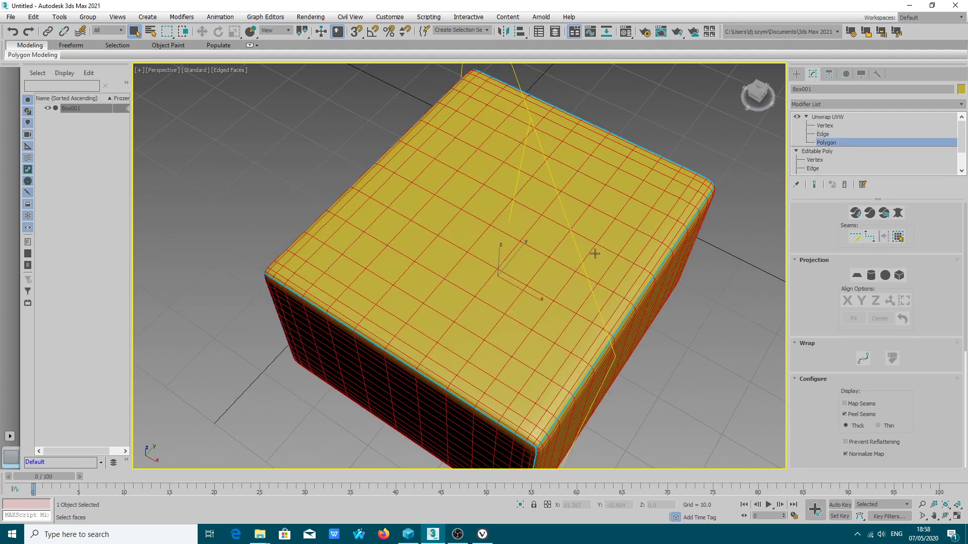
{"action": "left_click_drag", "start_coordinate": [595, 253], "coordinate": [494, 275]}
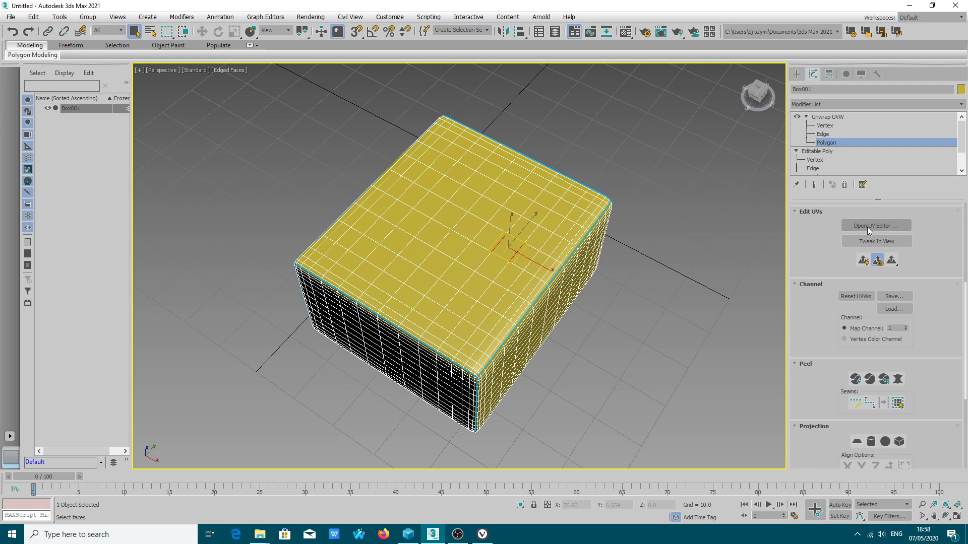
Open the UV editor and flatten the selected faces into six separate islands.
{"action": "left_click", "coordinate": [875, 225]}
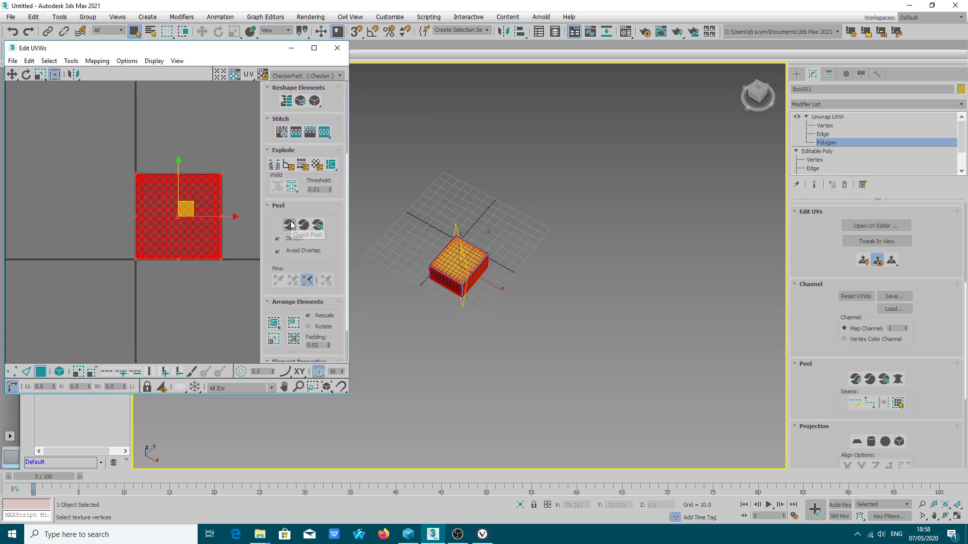
{"action": "mouse_move", "coordinate": [303, 225]}
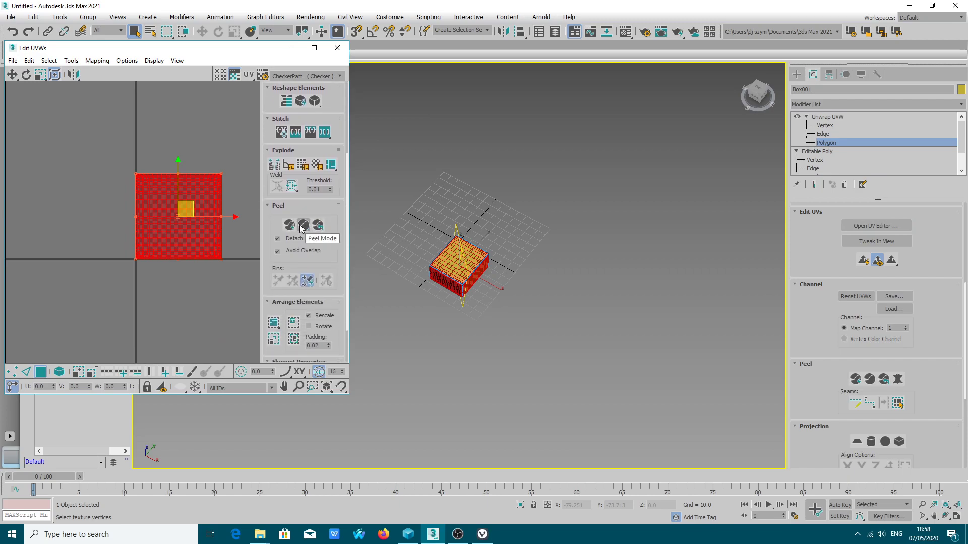
{"action": "left_click", "coordinate": [289, 224]}
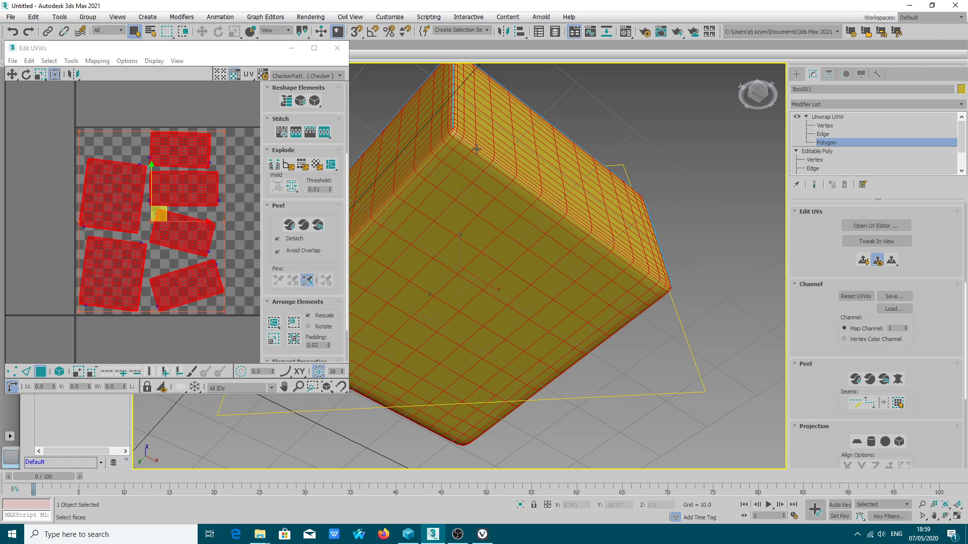
{"action": "mouse_move", "coordinate": [302, 165]}
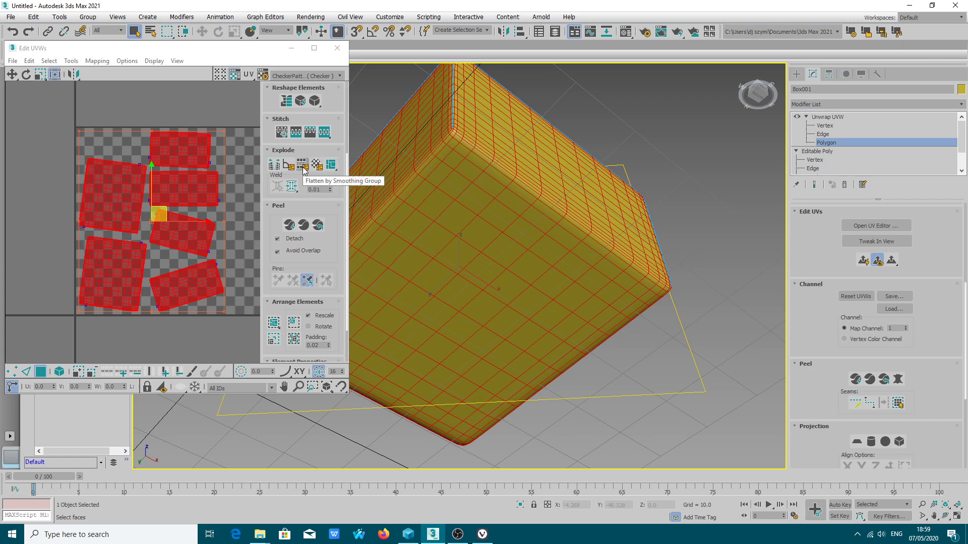
{"action": "mouse_move", "coordinate": [286, 166]}
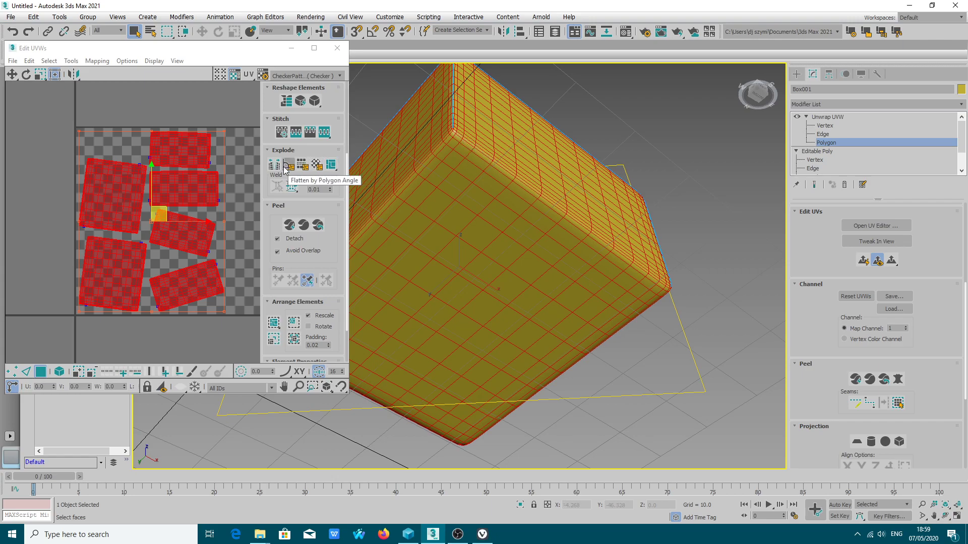
Reset the peel to one square, then Quick Peel into tilted, overlapping islands.
{"action": "left_click", "coordinate": [302, 165]}
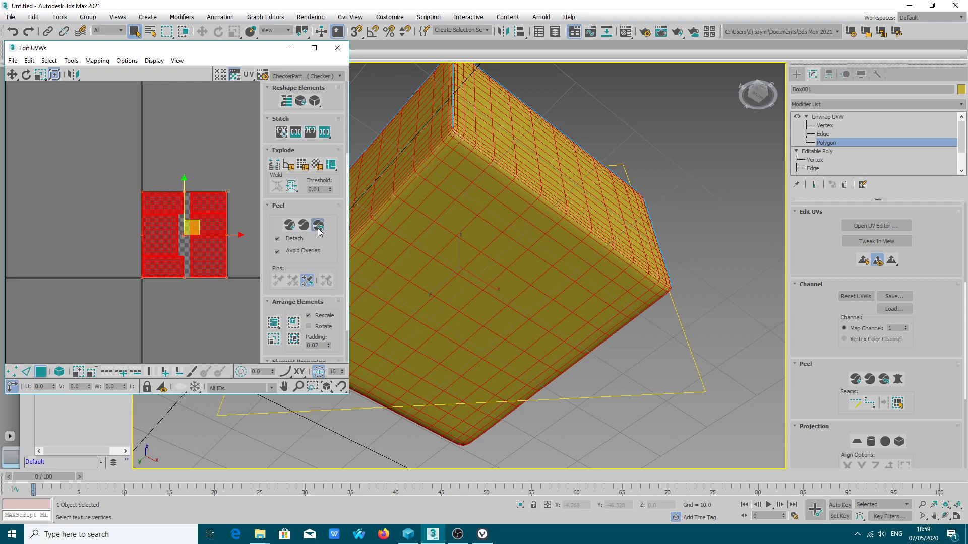
{"action": "left_click", "coordinate": [317, 225]}
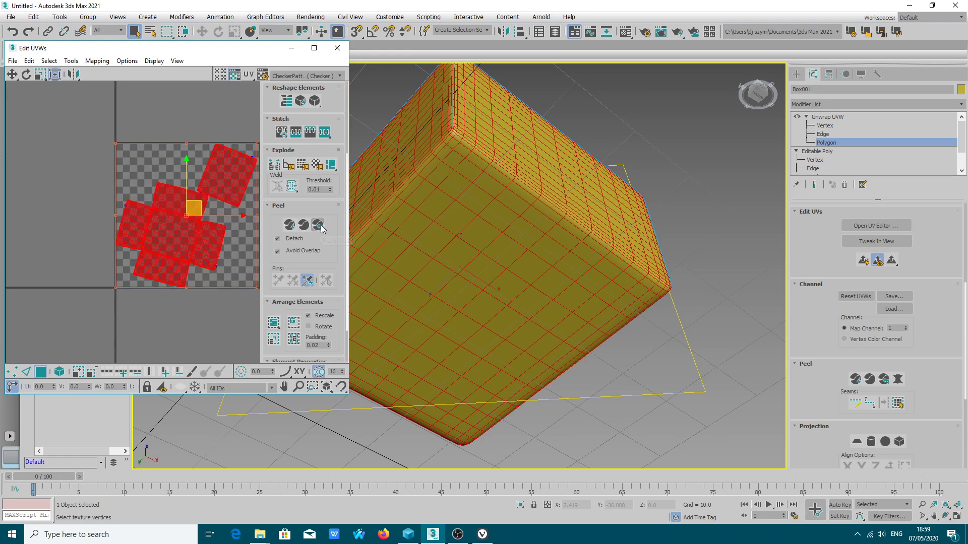
{"action": "mouse_move", "coordinate": [319, 224]}
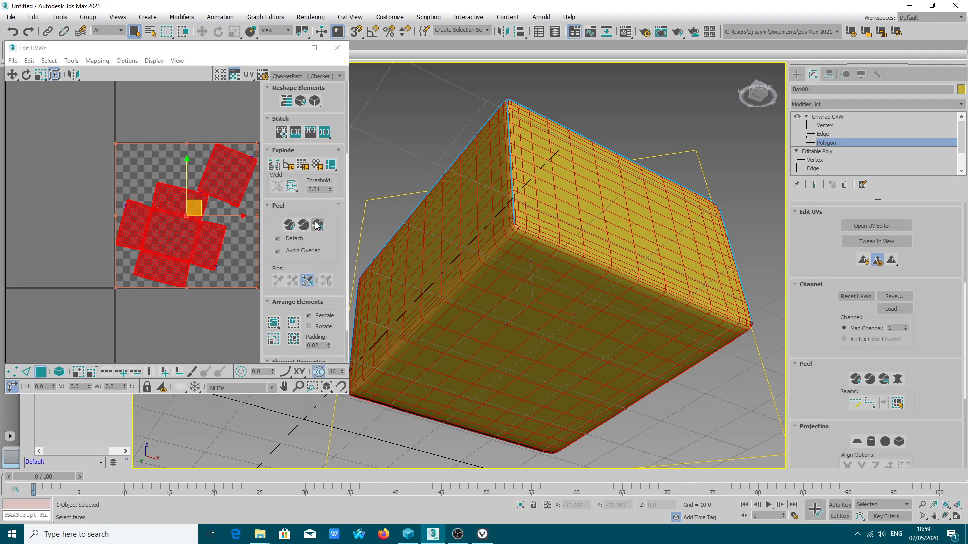
{"action": "mouse_move", "coordinate": [316, 225]}
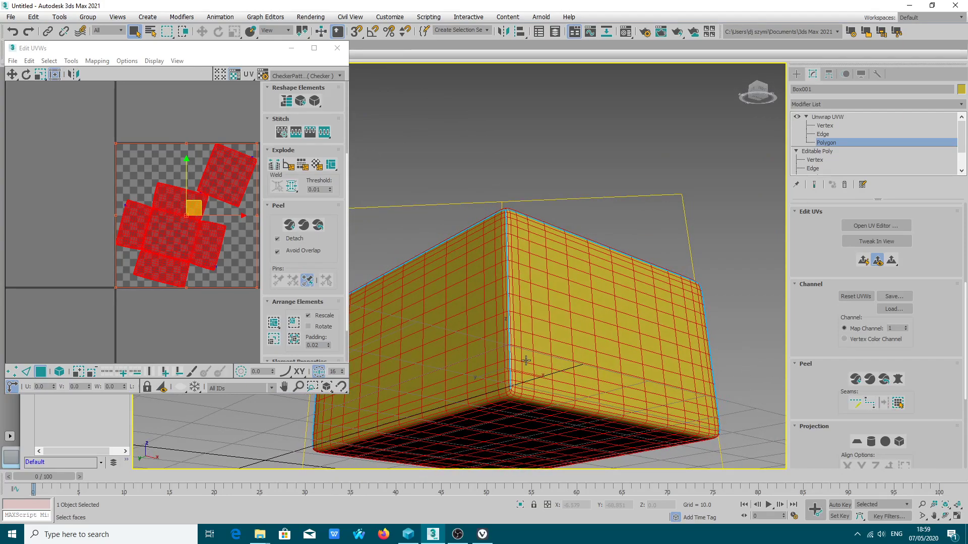
Mark seams on the box's outer edges and orbit around to check them.
{"action": "right_click", "coordinate": [525, 359]}
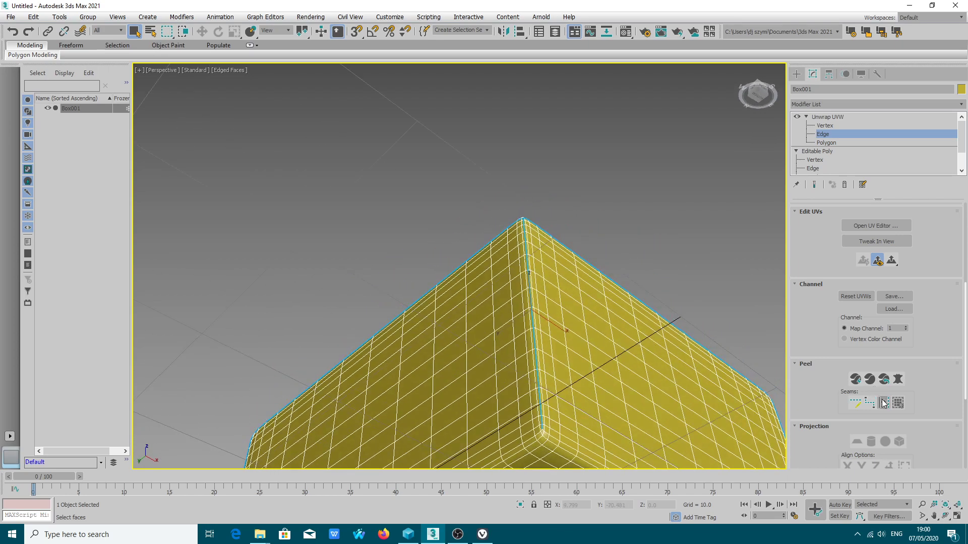
{"action": "mouse_move", "coordinate": [856, 404]}
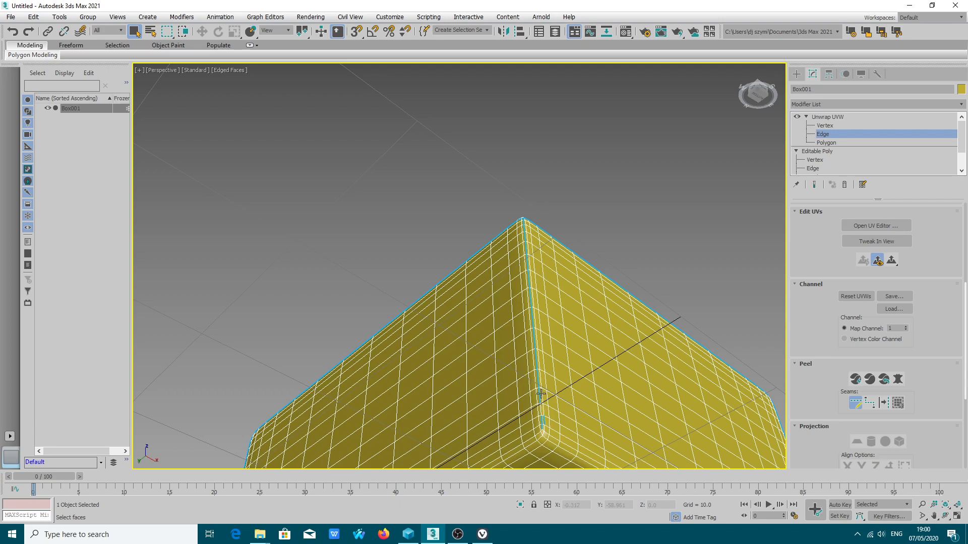
{"action": "mouse_move", "coordinate": [544, 420]}
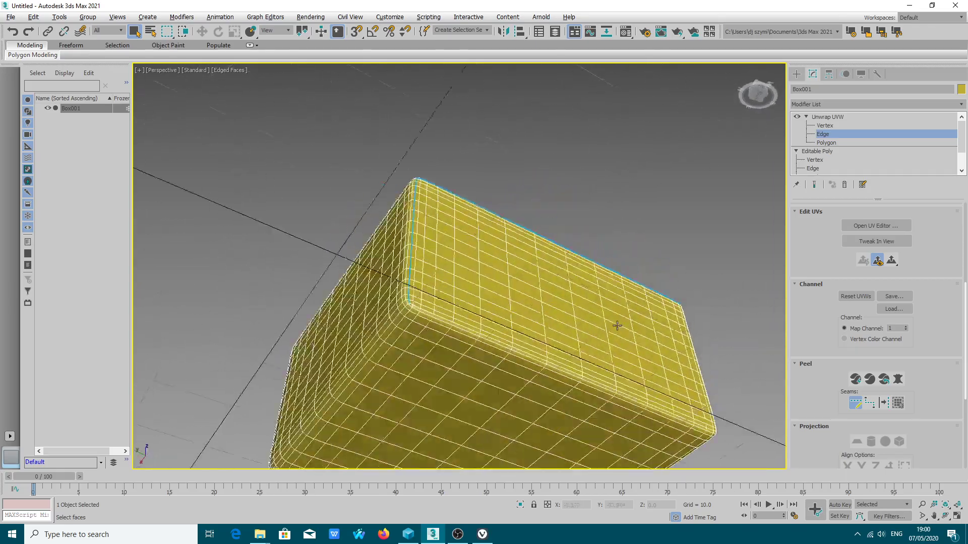
{"action": "left_click_drag", "start_coordinate": [617, 327], "coordinate": [348, 333]}
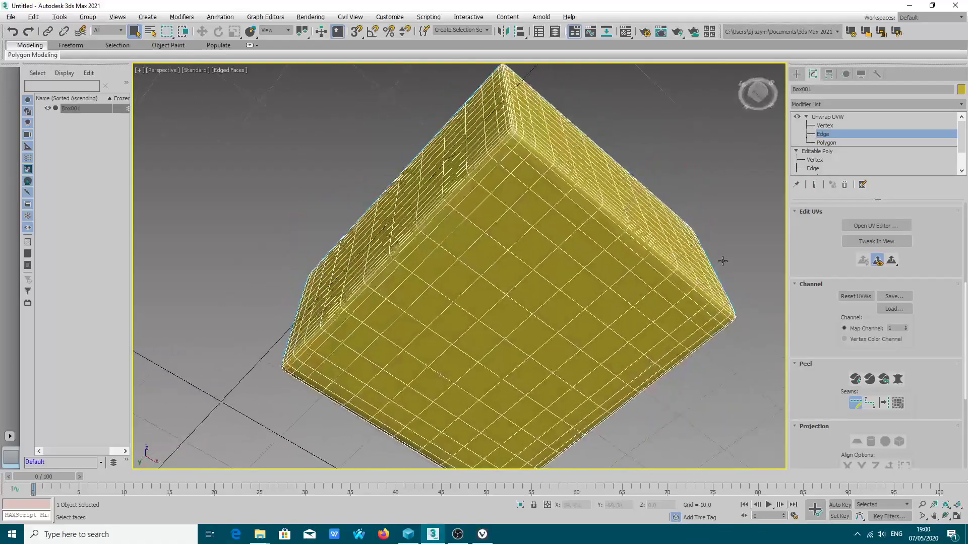
{"action": "left_click_drag", "start_coordinate": [723, 260], "coordinate": [718, 338]}
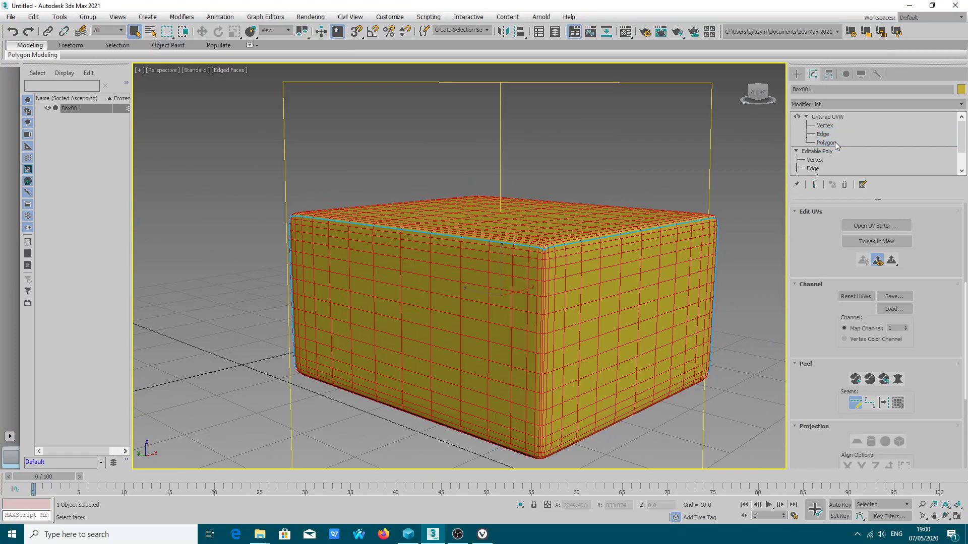
Reopen the UV editor and re-peel the box's UVs along the new seams.
{"action": "left_click", "coordinate": [827, 142]}
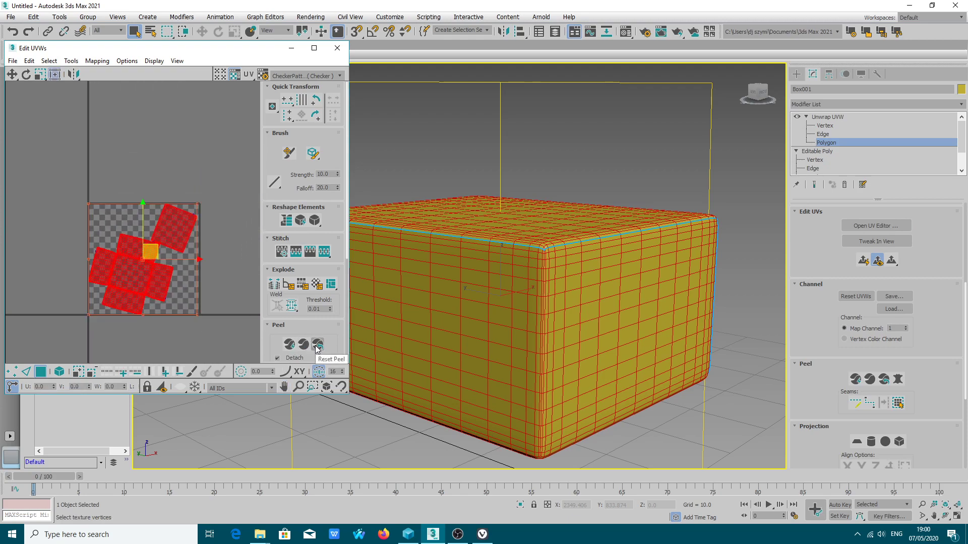
{"action": "left_click", "coordinate": [317, 344]}
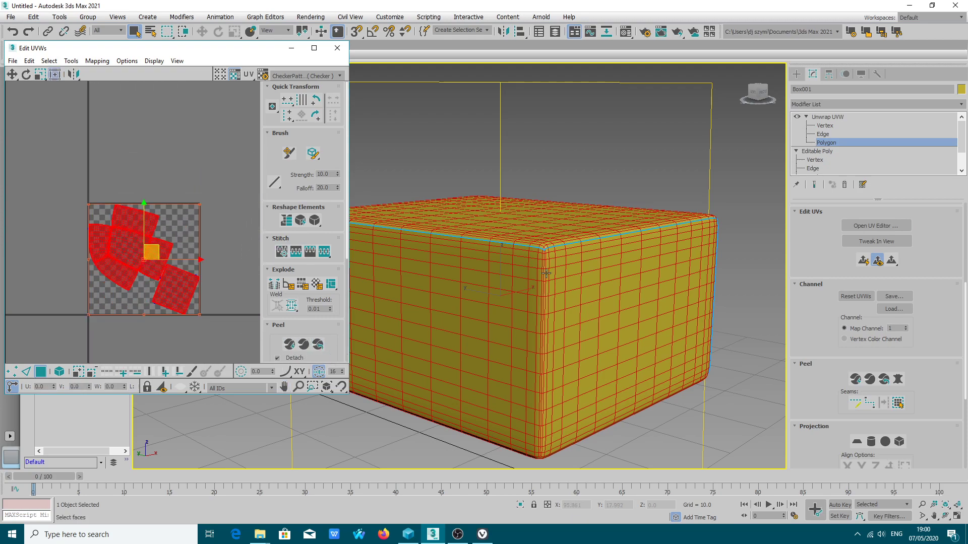
{"action": "mouse_move", "coordinate": [318, 344]}
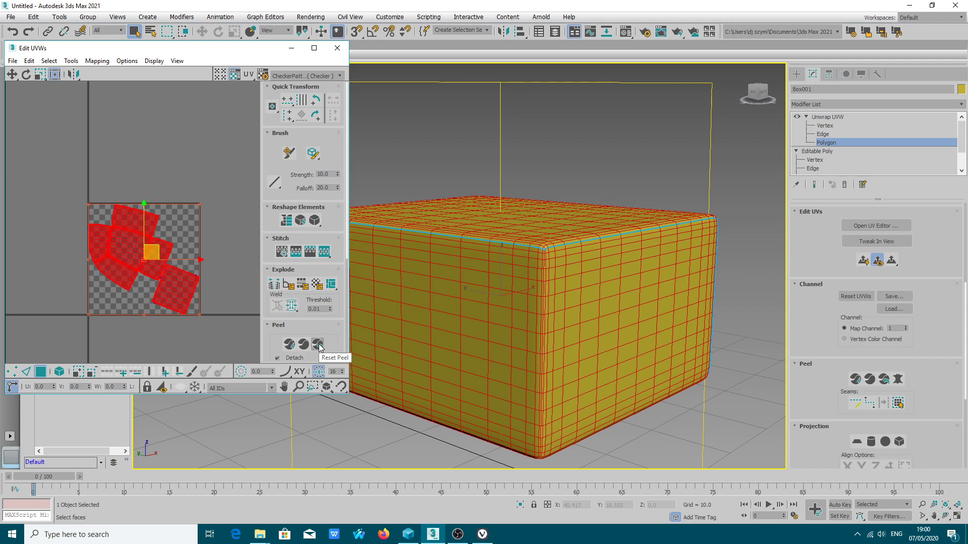
{"action": "mouse_move", "coordinate": [335, 118]}
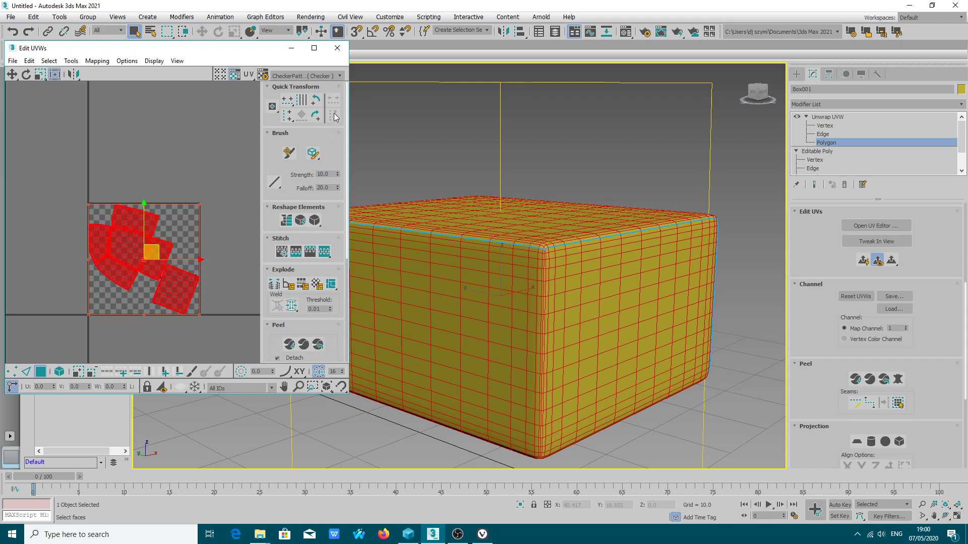
{"action": "mouse_move", "coordinate": [195, 318]}
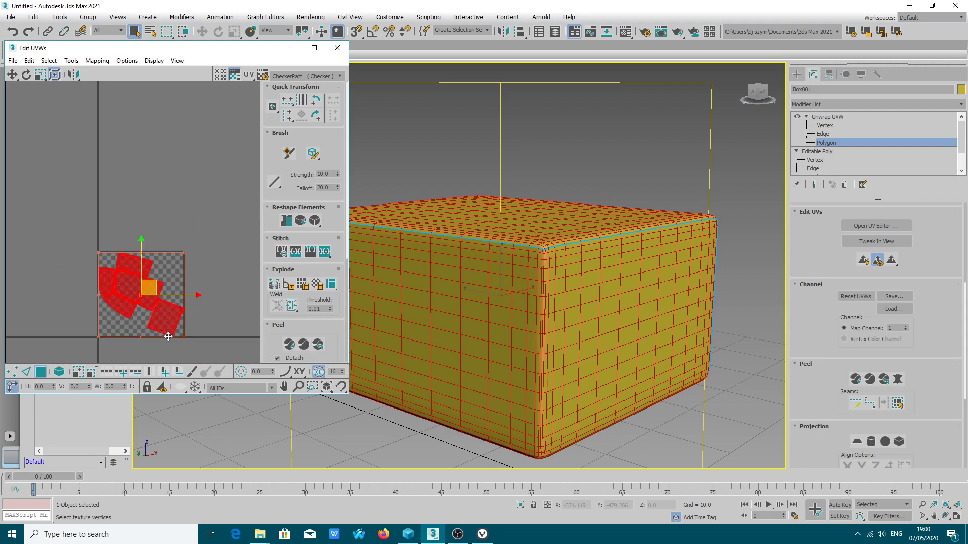
{"action": "left_click", "coordinate": [288, 344]}
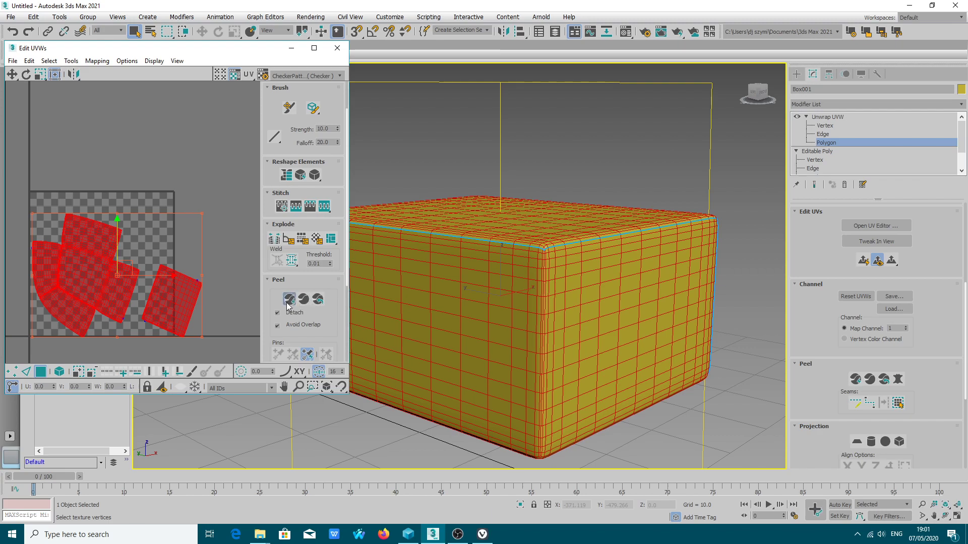
Move the peeled UV islands lower into the checker square's bottom half.
{"action": "left_click_drag", "start_coordinate": [117, 278], "coordinate": [102, 259]}
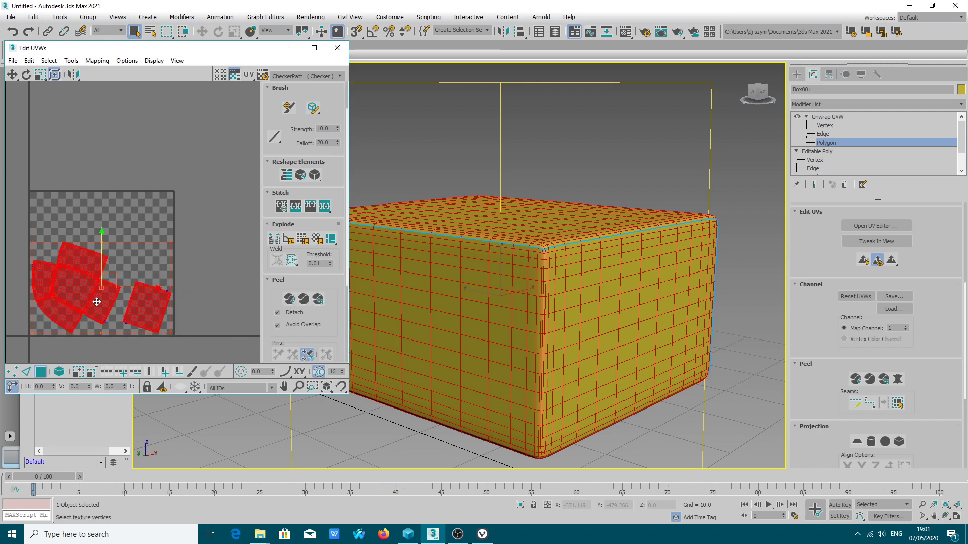
{"action": "mouse_move", "coordinate": [317, 299]}
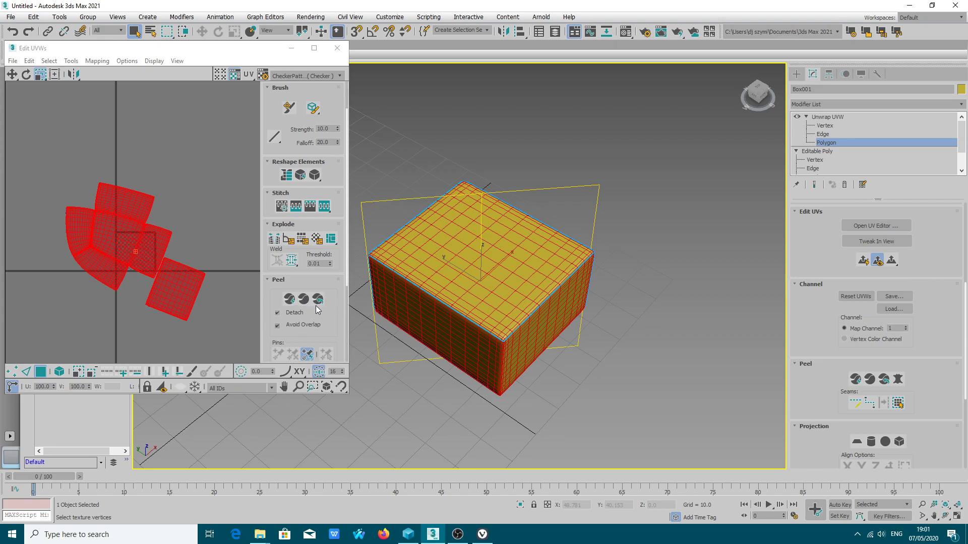
{"action": "mouse_move", "coordinate": [317, 300]}
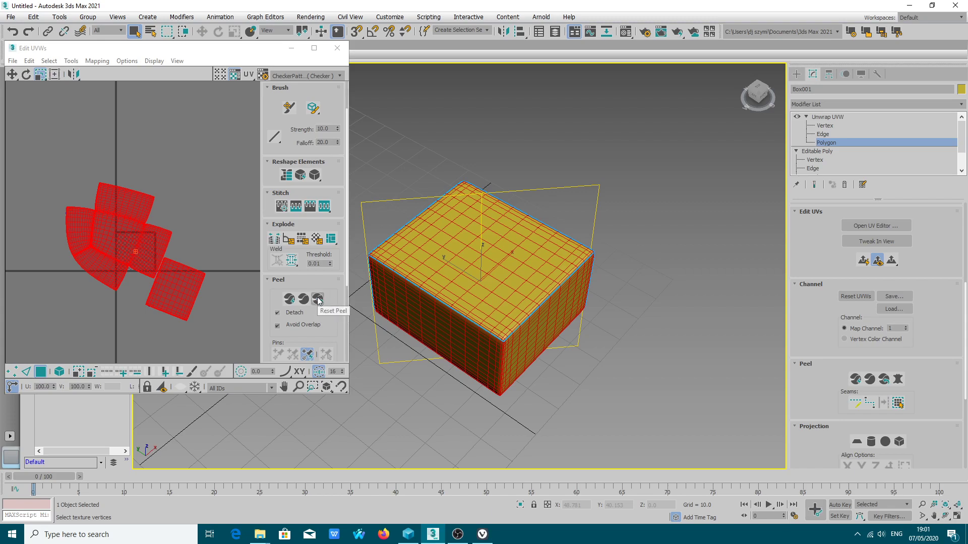
{"action": "mouse_move", "coordinate": [319, 303]}
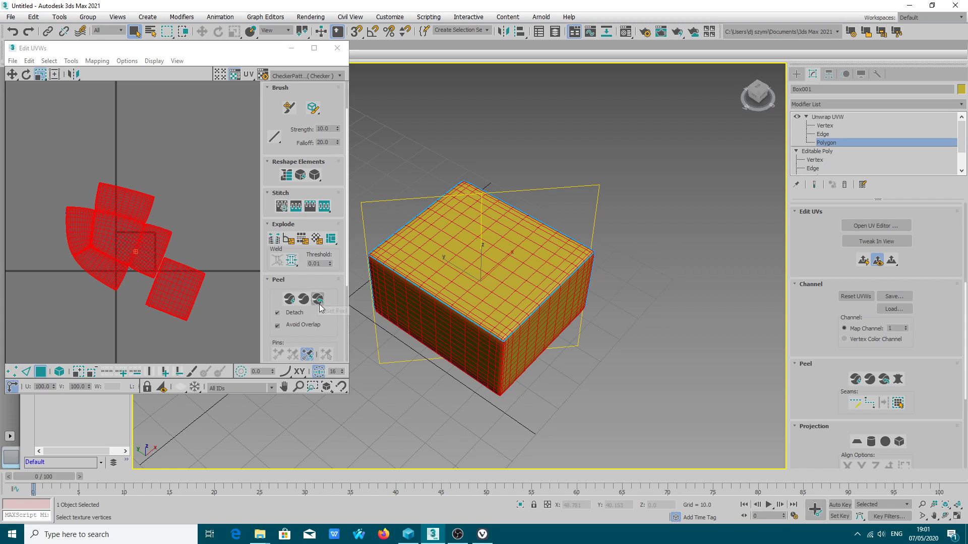